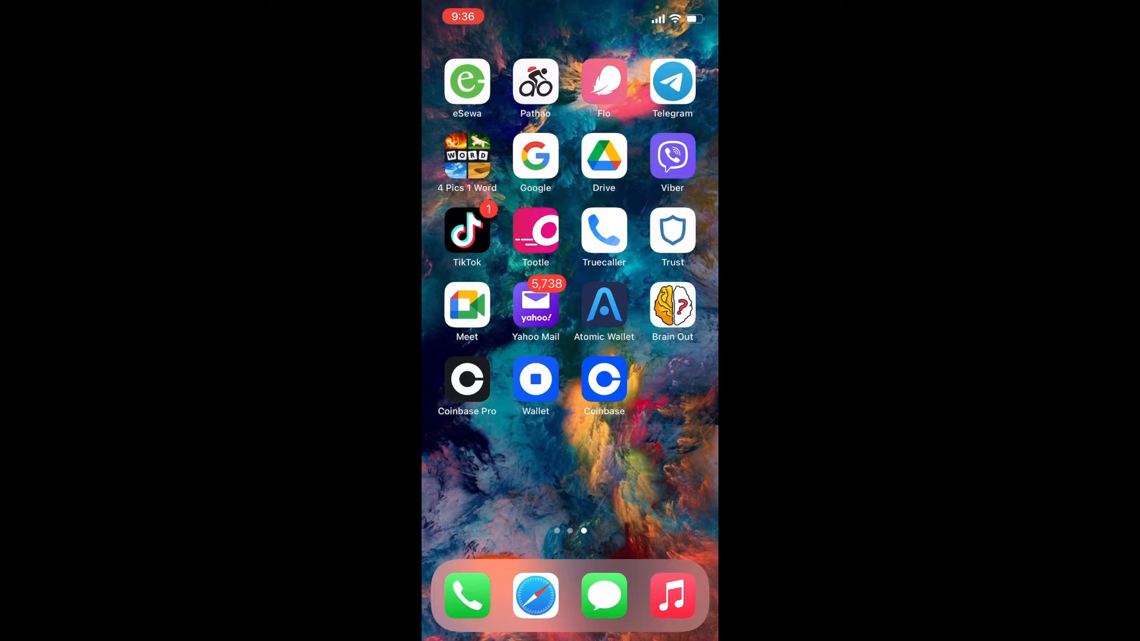
# Launch the Coinbase app from the iOS Home Screen
pyautogui.click(604, 379)
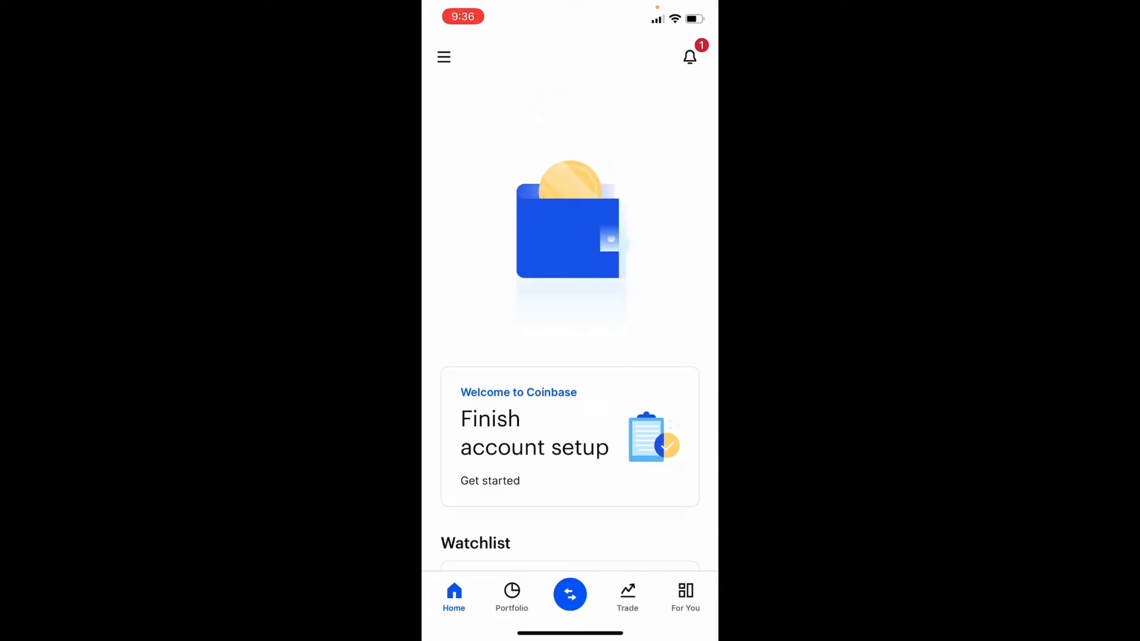
# Sign out of the Coinbase account from the side menu and confirm
pyautogui.click(443, 57)
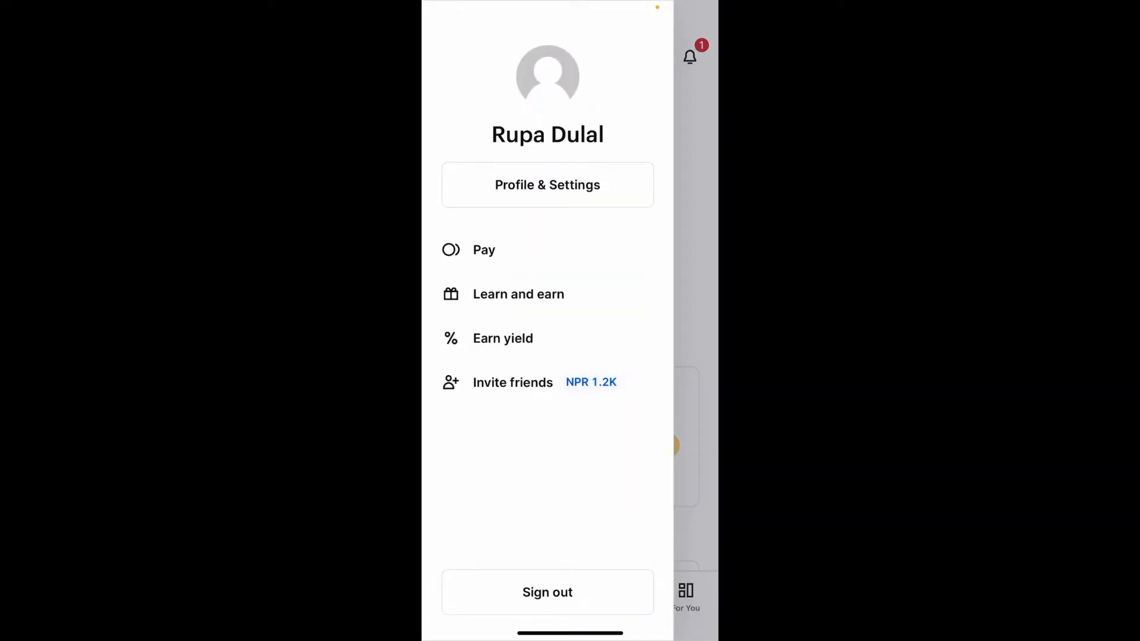
pyautogui.click(546, 592)
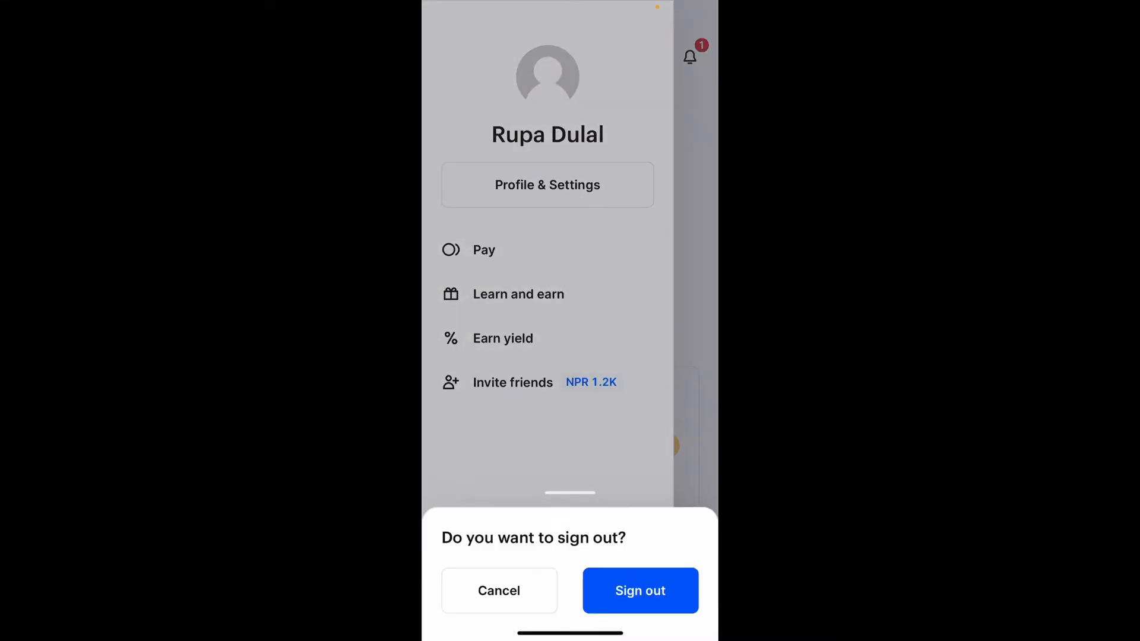
pyautogui.click(640, 590)
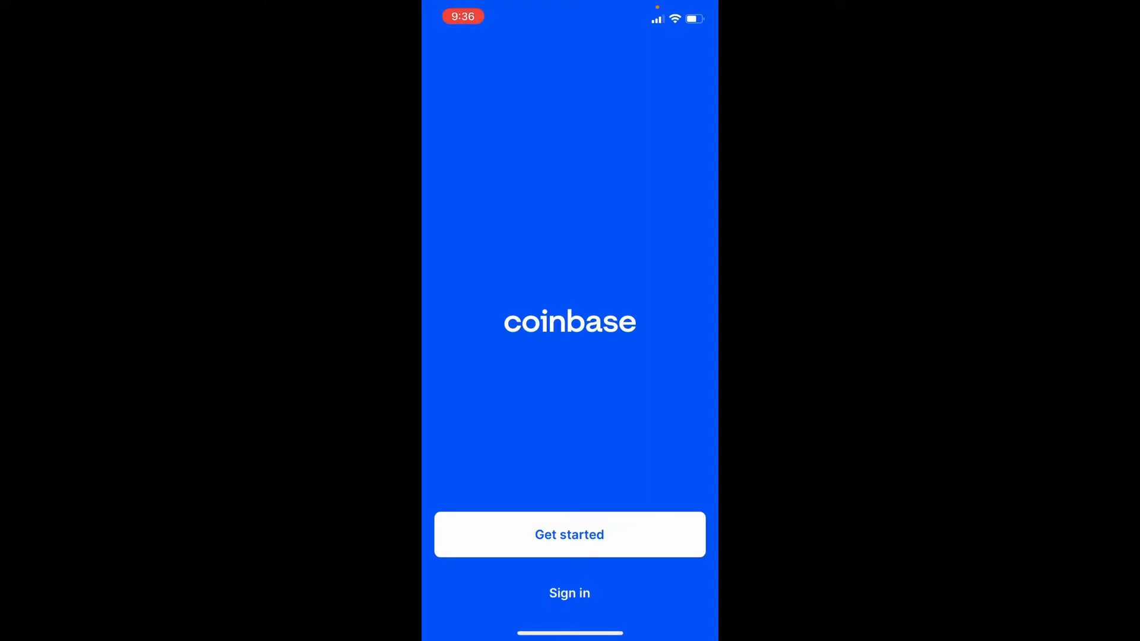
# Open the sign-in form and enter the account email address
pyautogui.click(569, 592)
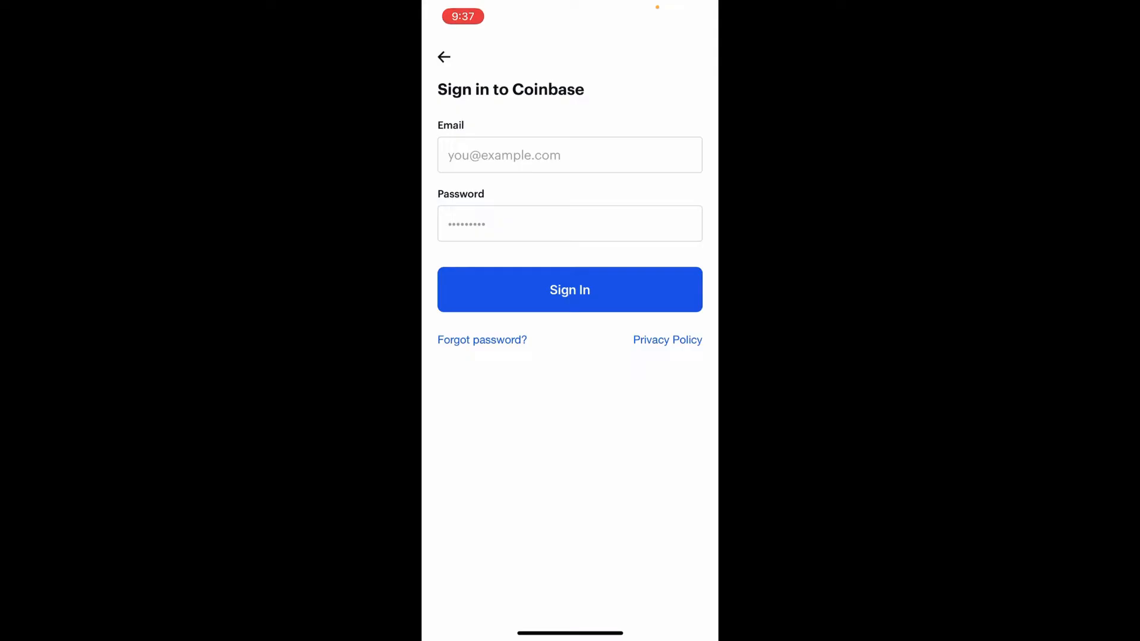
pyautogui.click(570, 155)
pyautogui.write('rupas')
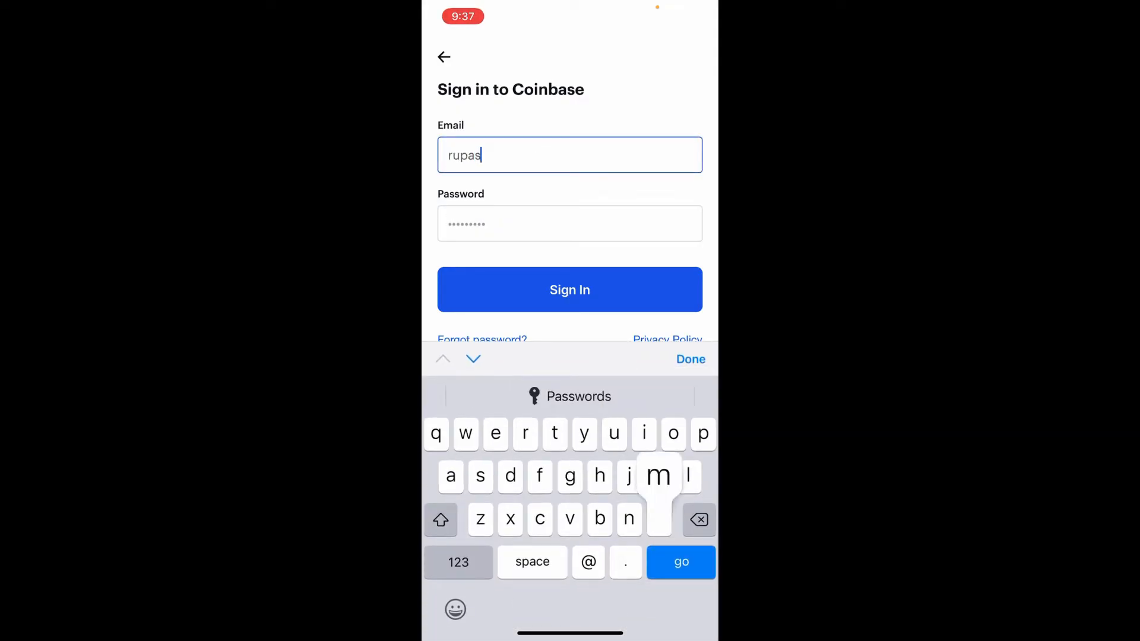
pyautogui.click(689, 358)
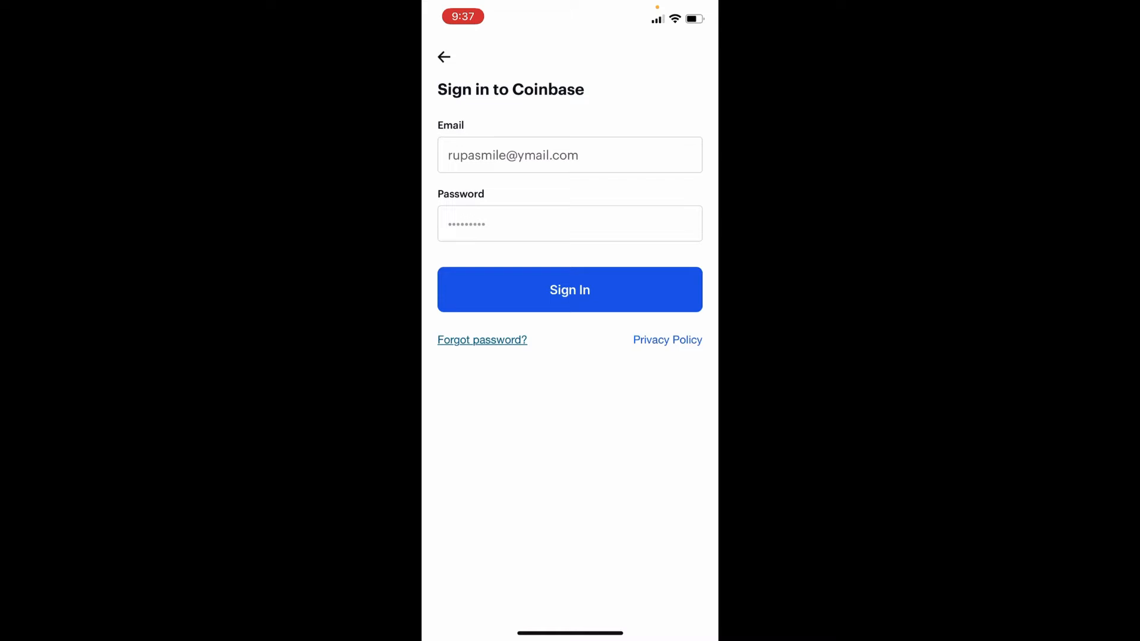
# Request a password reset email and open the Resetting Your Password message
pyautogui.click(481, 339)
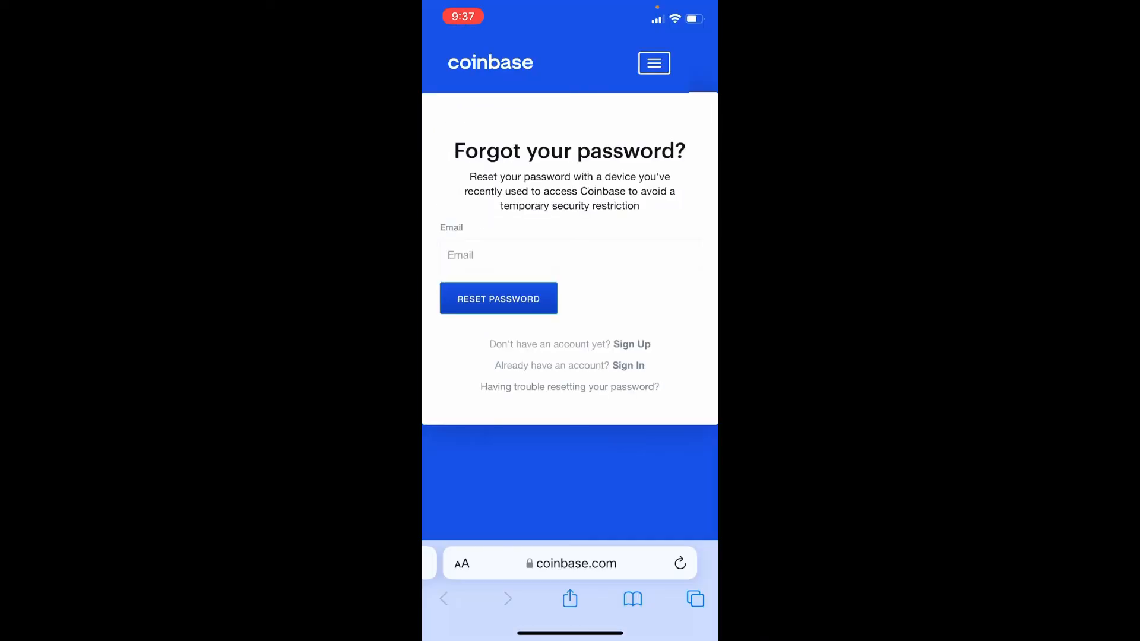
pyautogui.click(569, 255)
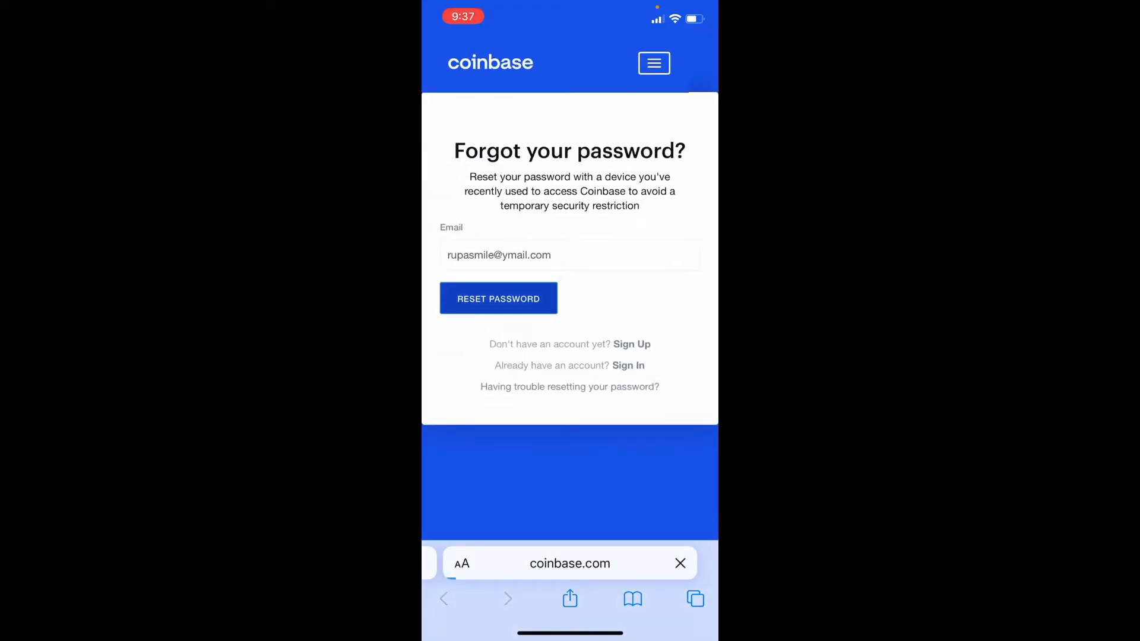
pyautogui.click(498, 298)
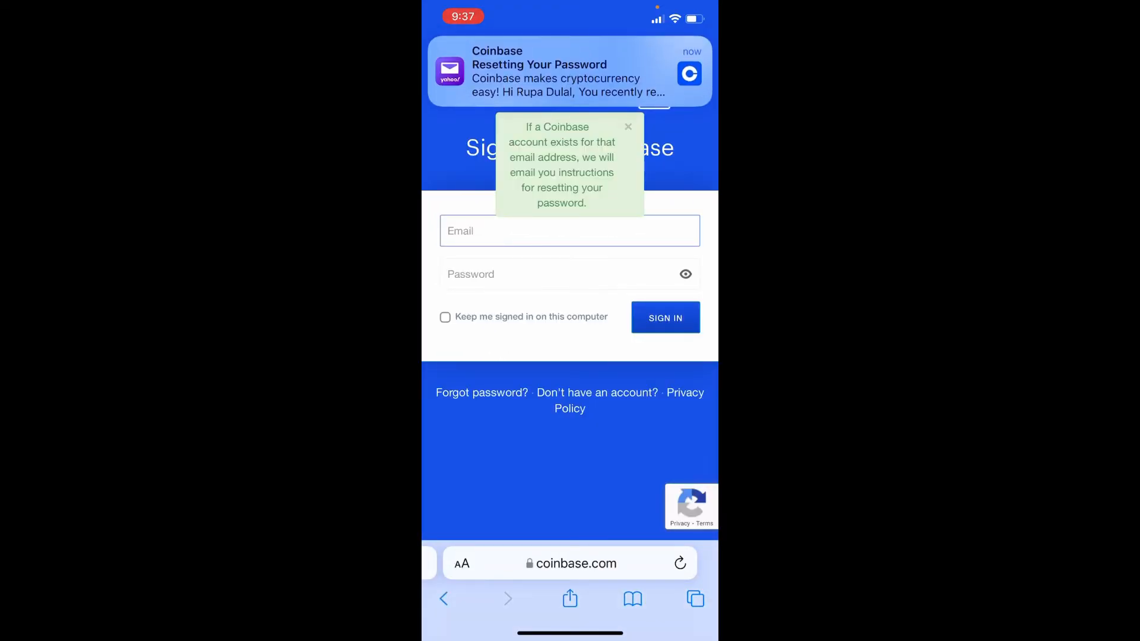
pyautogui.click(628, 126)
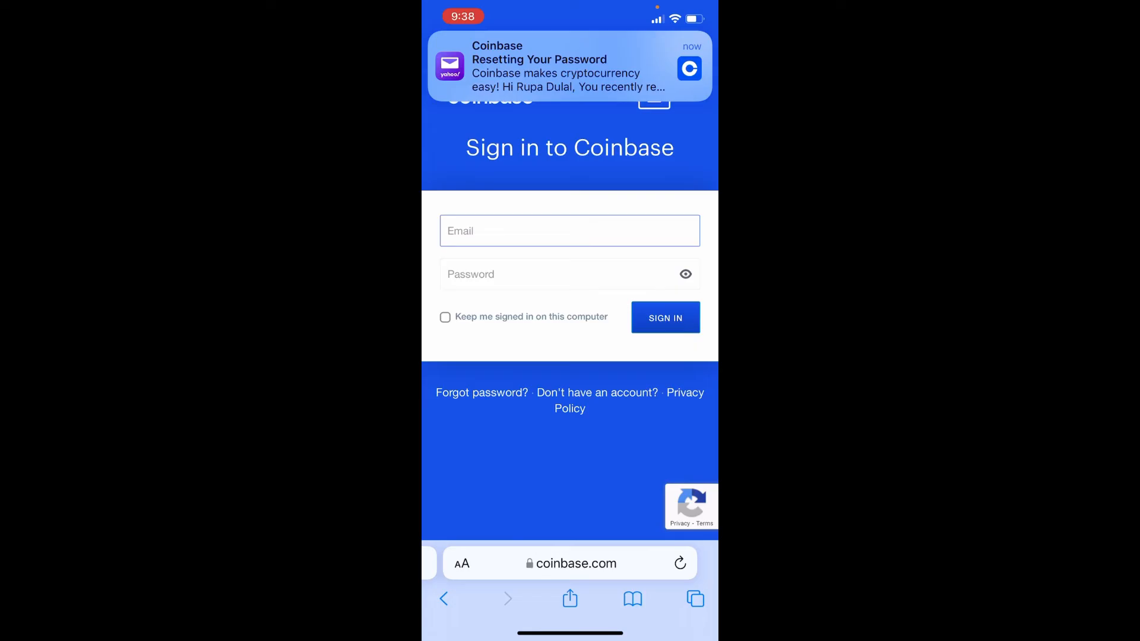
pyautogui.click(570, 66)
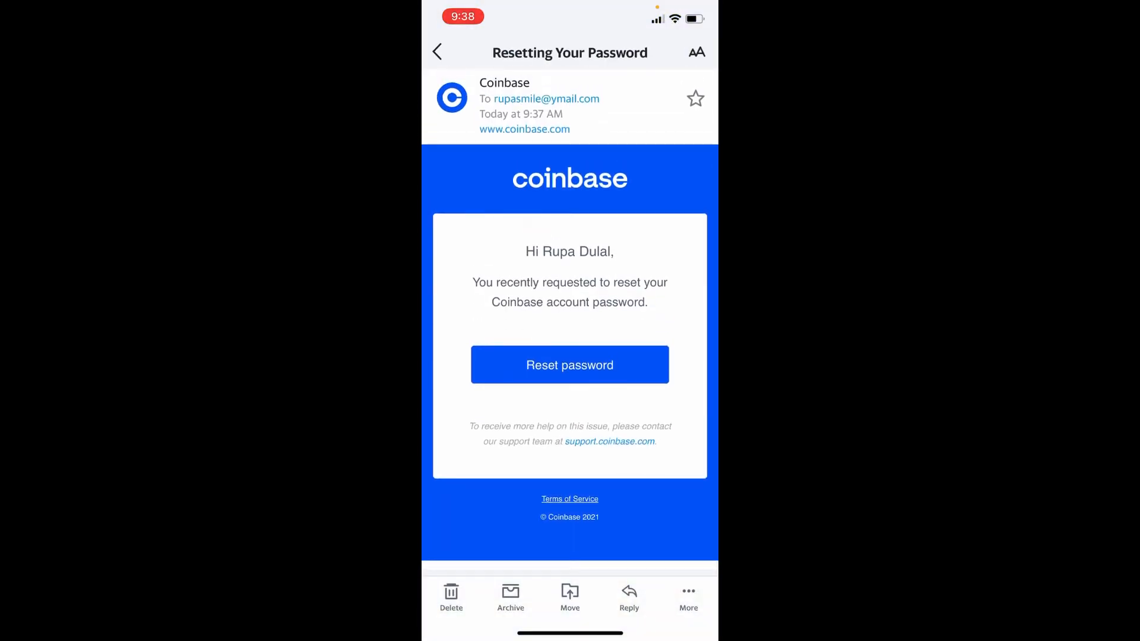
# Follow the emailed reset link, submit a new password, and begin entering the SMS code
pyautogui.click(569, 364)
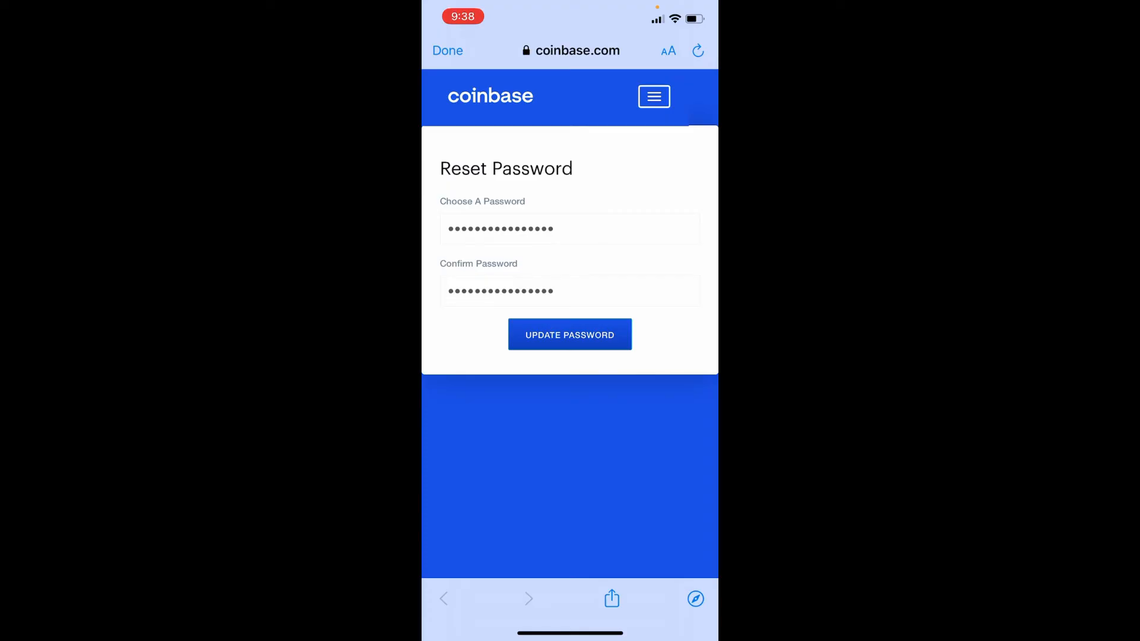
pyautogui.click(569, 334)
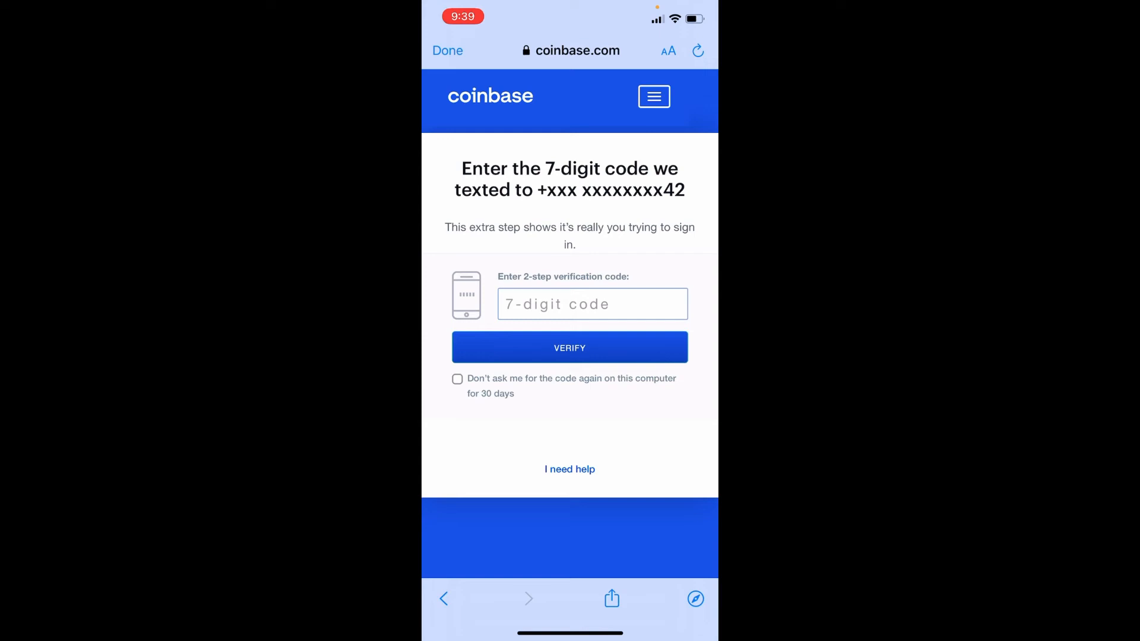
pyautogui.click(591, 304)
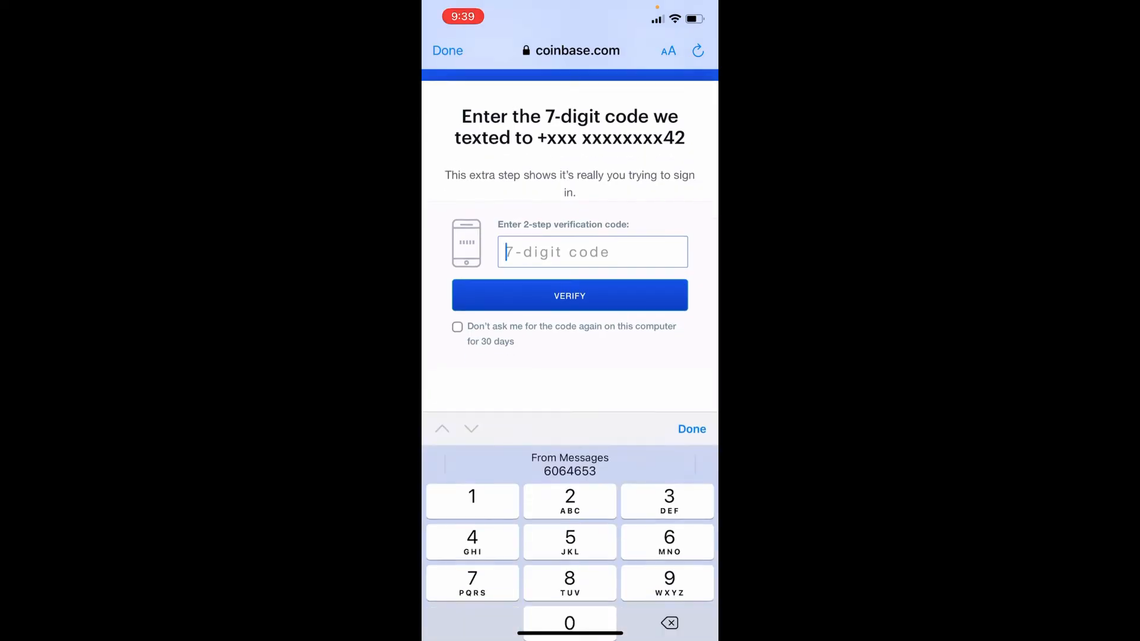